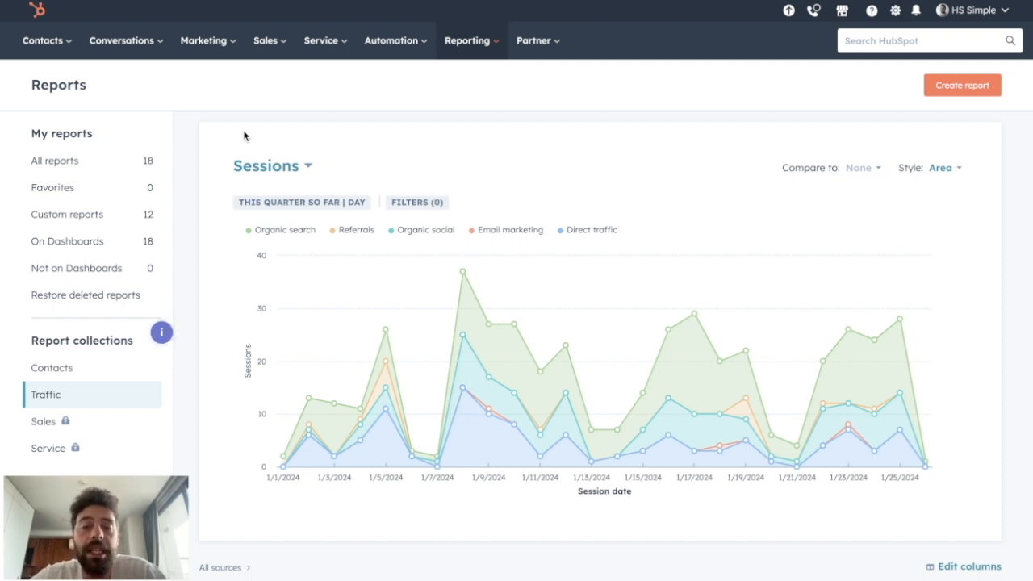
pyautogui.moveTo(426, 113)
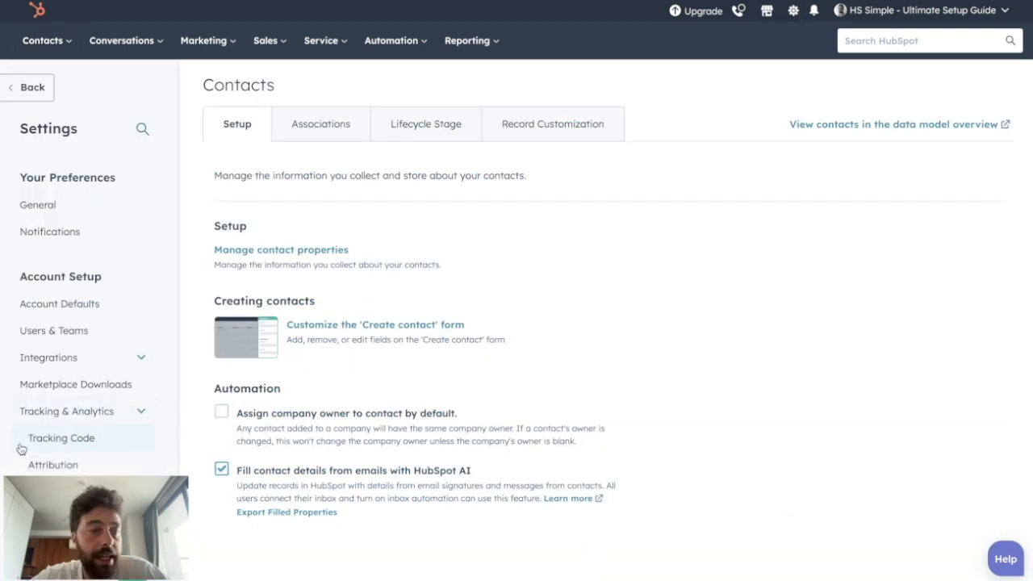
# Step: Open the Tracking Code settings page and copy the site's HubSpot embed code
pyautogui.click(61, 437)
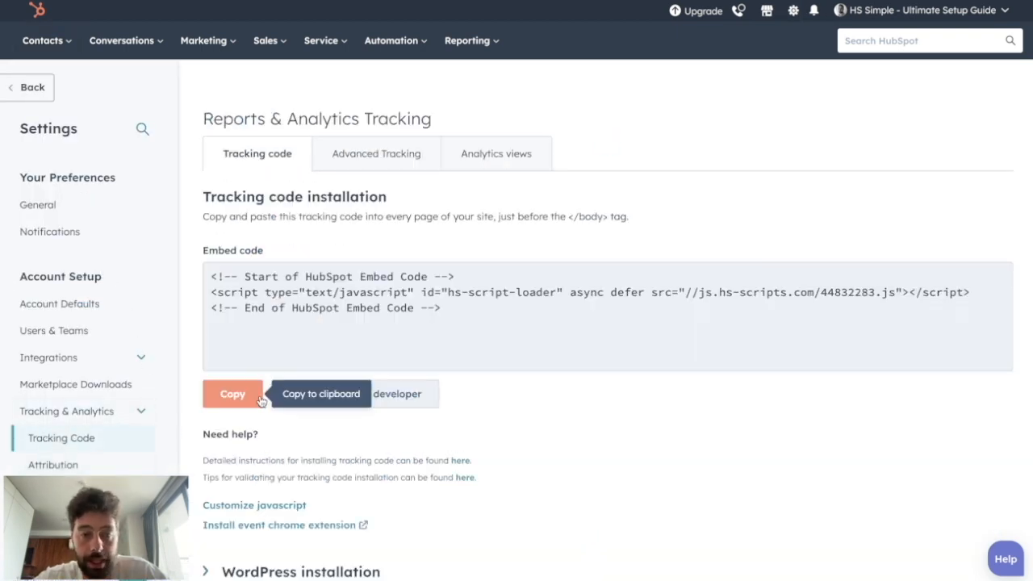
pyautogui.click(232, 394)
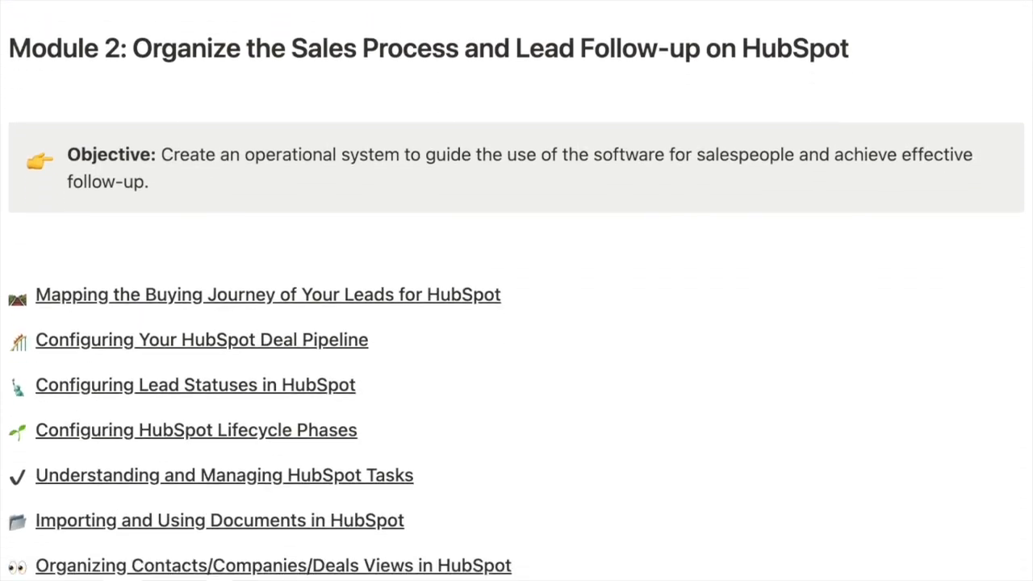
pyautogui.scroll(-3)
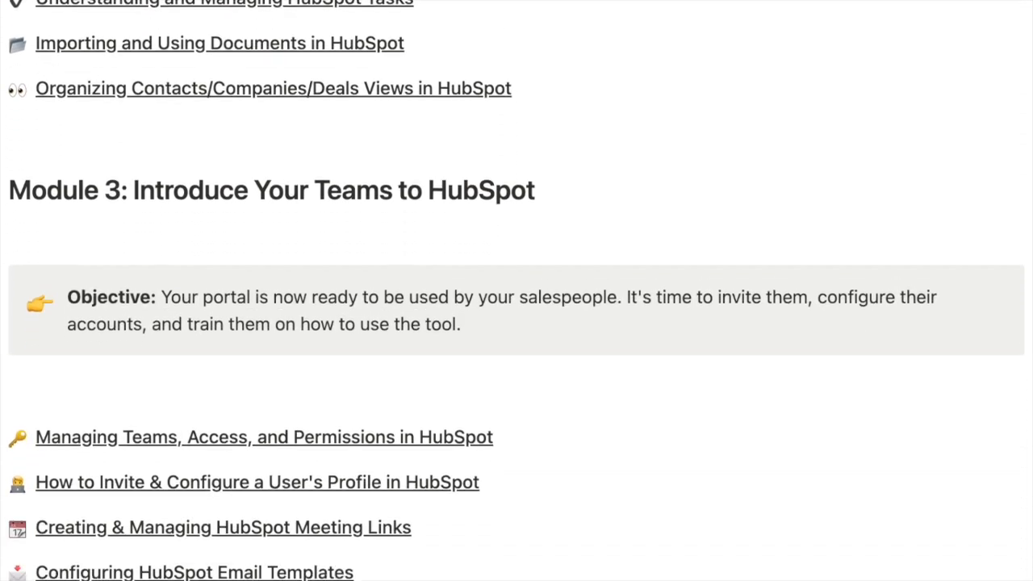
pyautogui.scroll(-3)
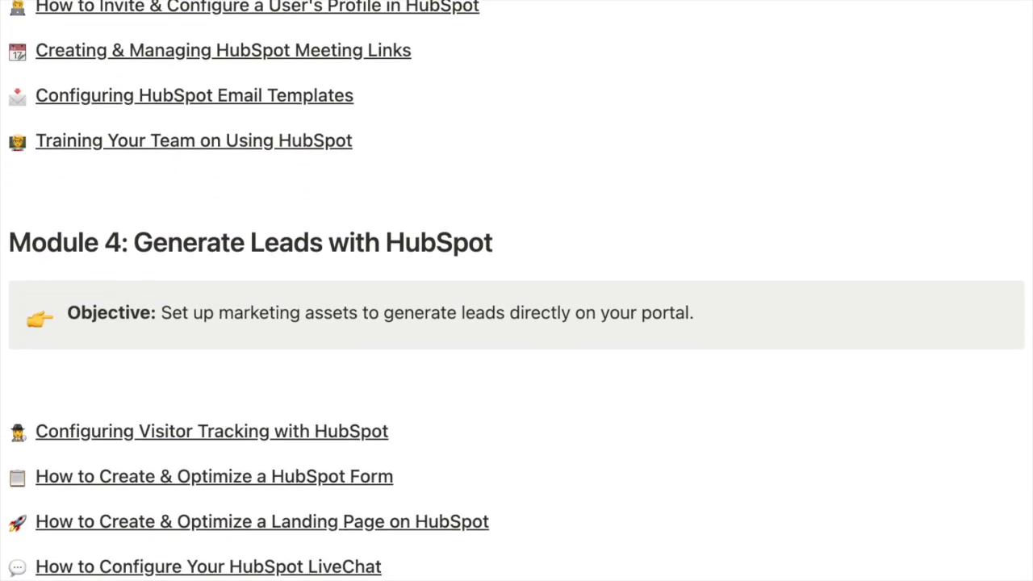
pyautogui.scroll(-3)
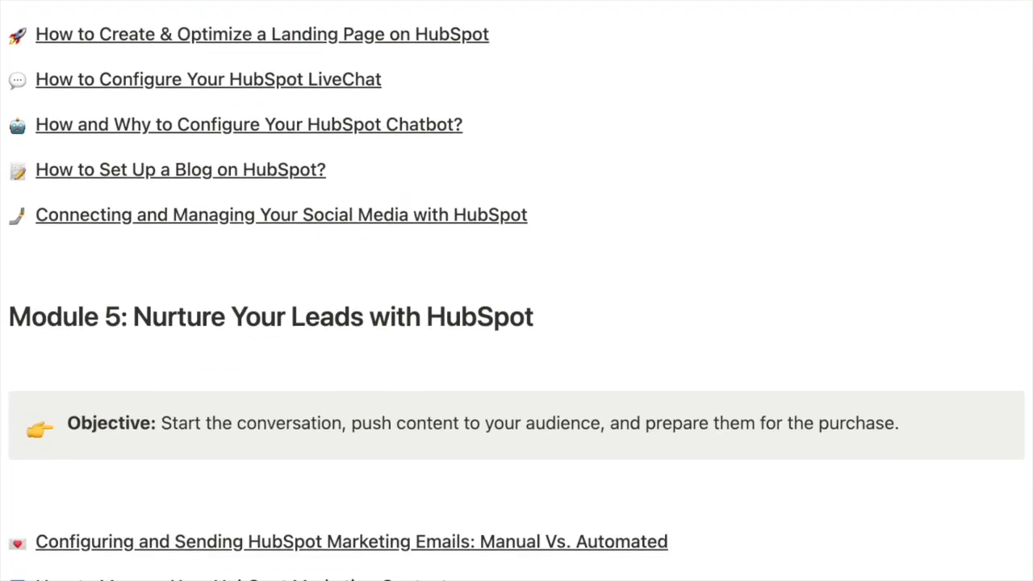
pyautogui.scroll(-3)
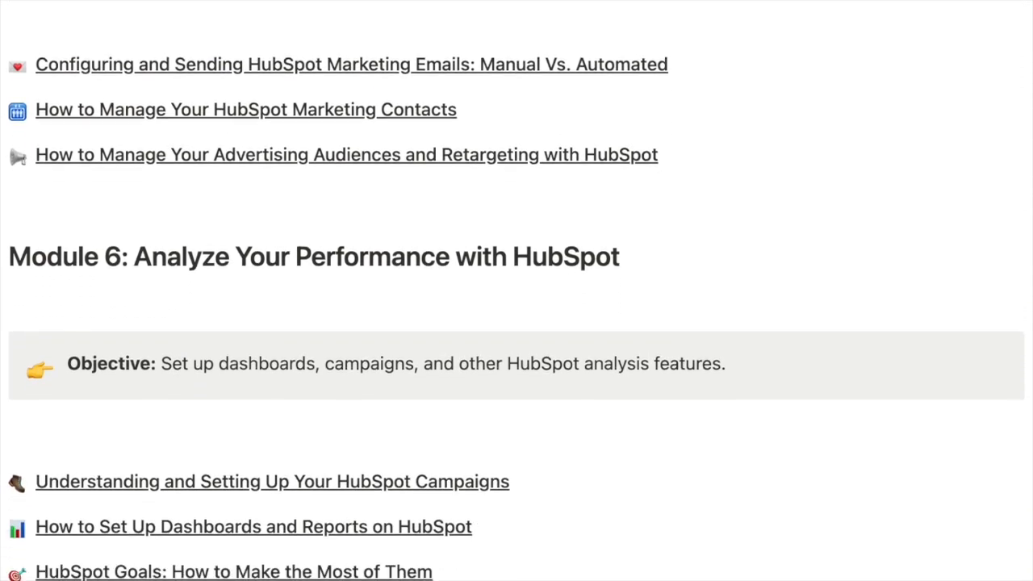
pyautogui.scroll(-3)
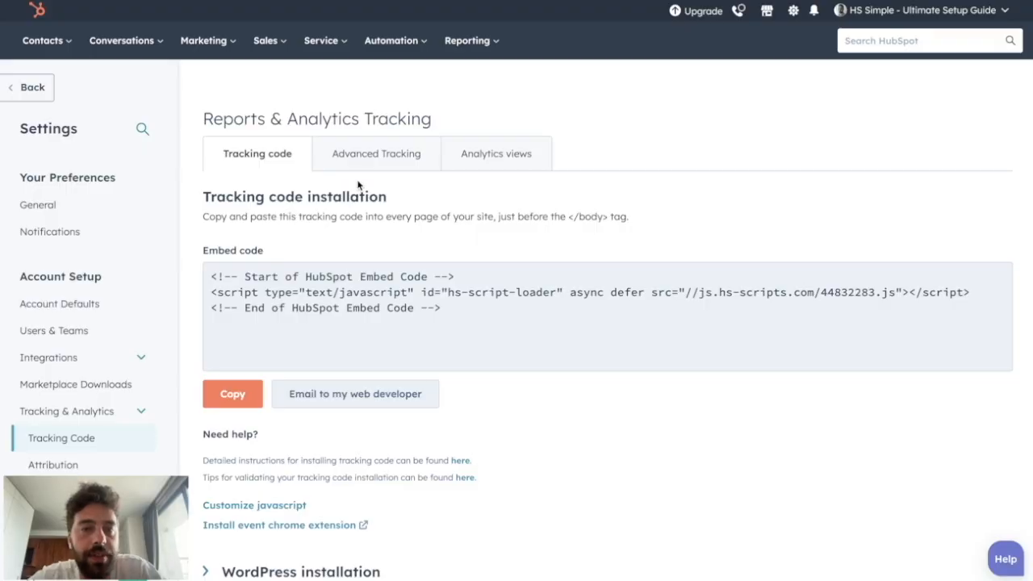
# Step: Switch to Advanced Tracking and scroll down to the Exclude Traffic section
pyautogui.click(375, 154)
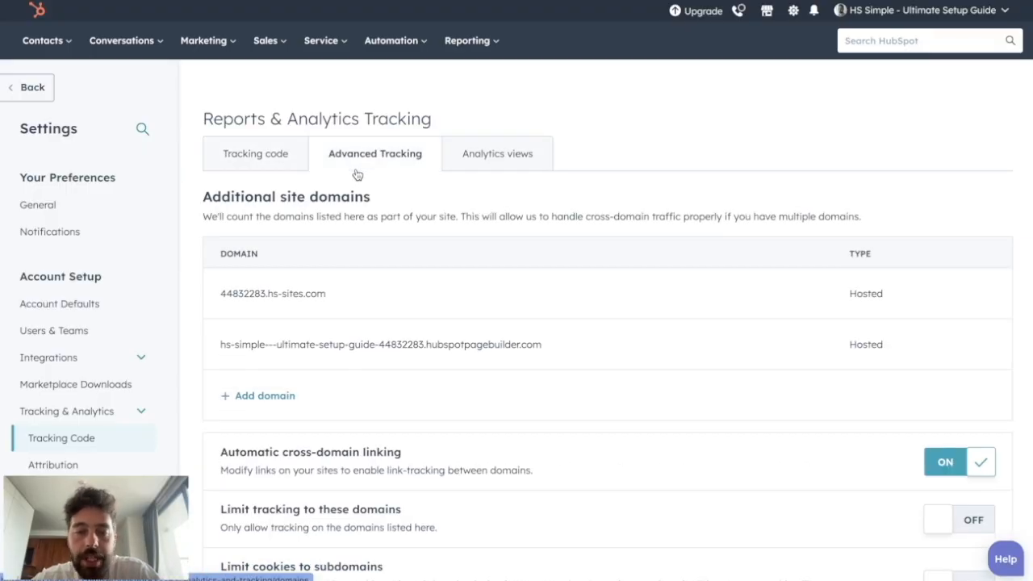
pyautogui.moveTo(480, 293)
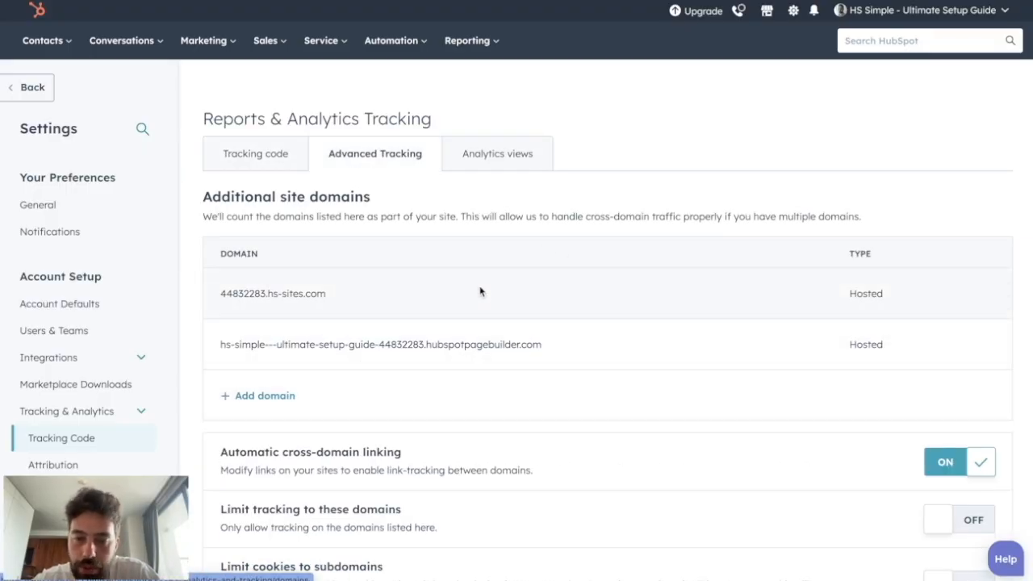
pyautogui.scroll(-3)
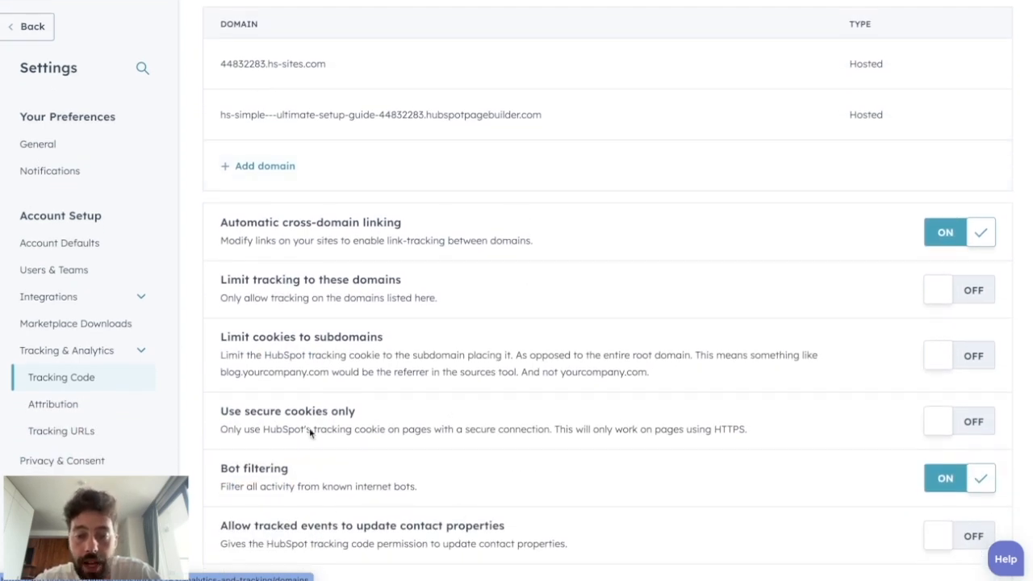
pyautogui.scroll(-3)
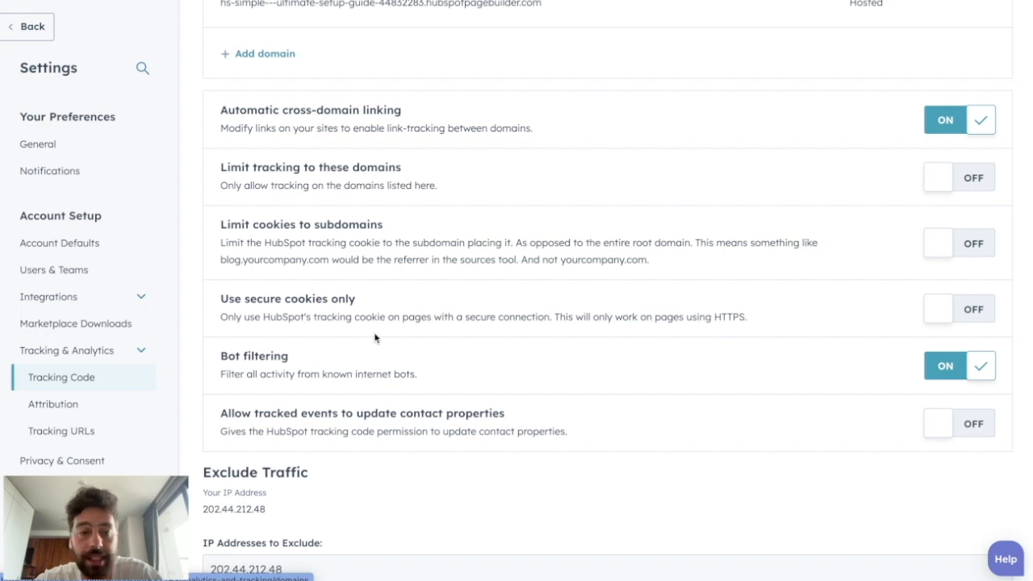
pyautogui.doubleClick(253, 356)
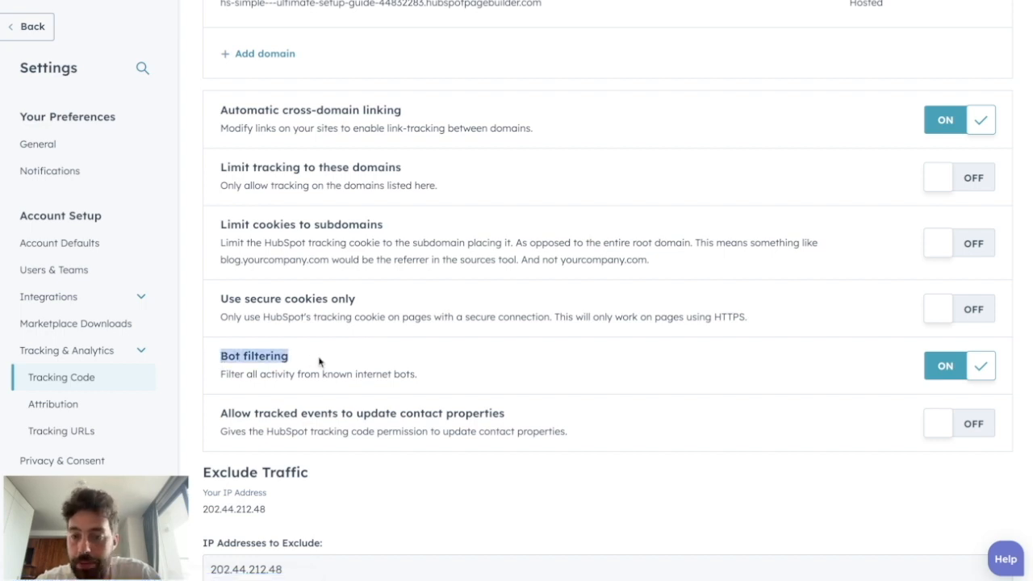
pyautogui.scroll(-3)
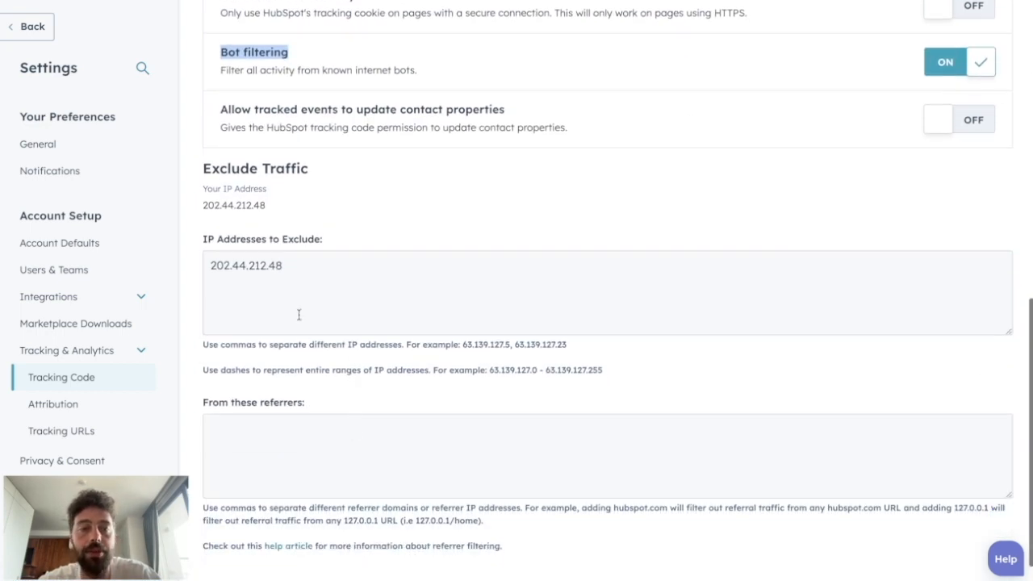
# Step: Delete the existing entry in the IP Addresses to Exclude box
pyautogui.click(381, 275)
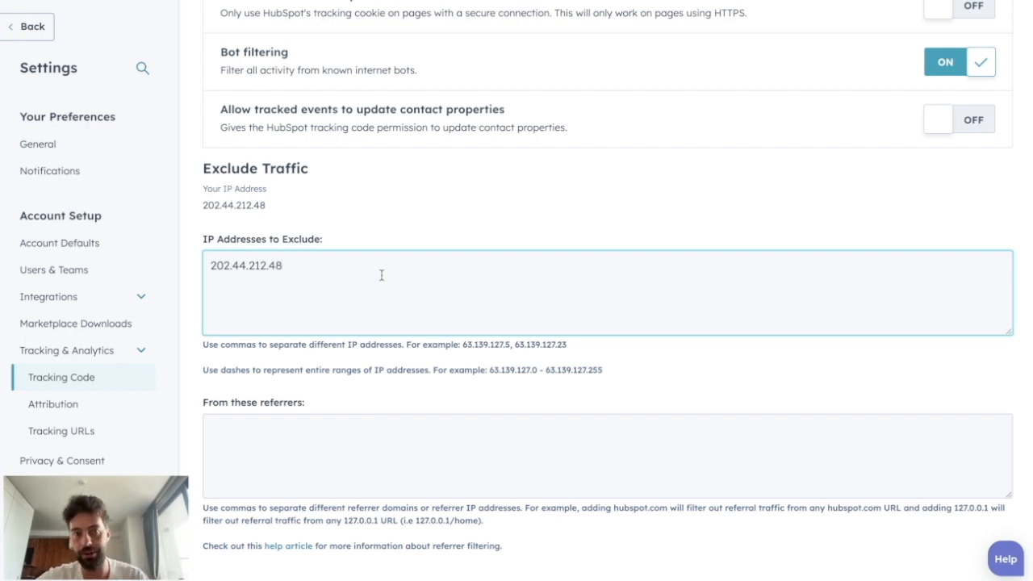
pyautogui.click(284, 266)
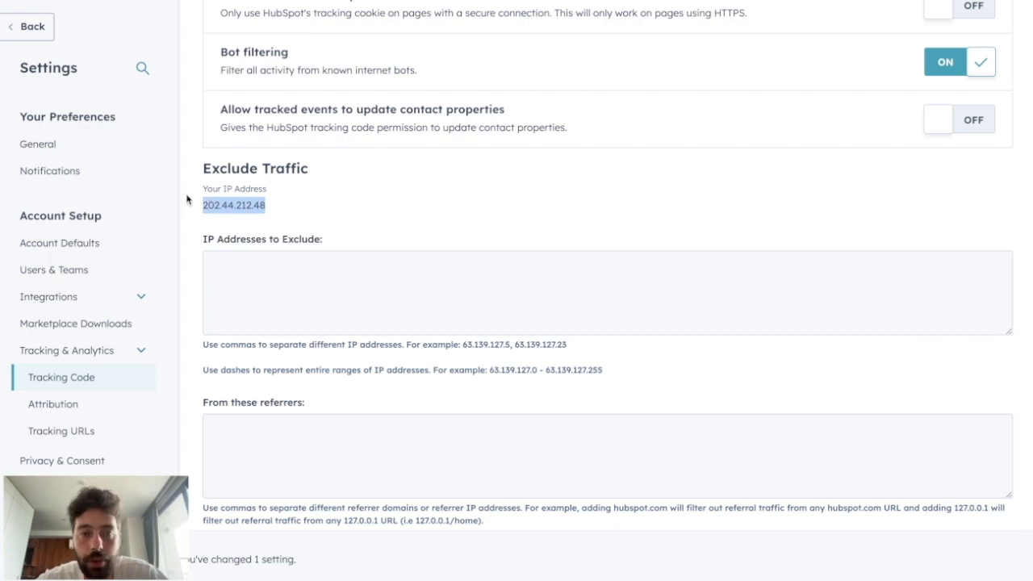
pyautogui.moveTo(206, 219)
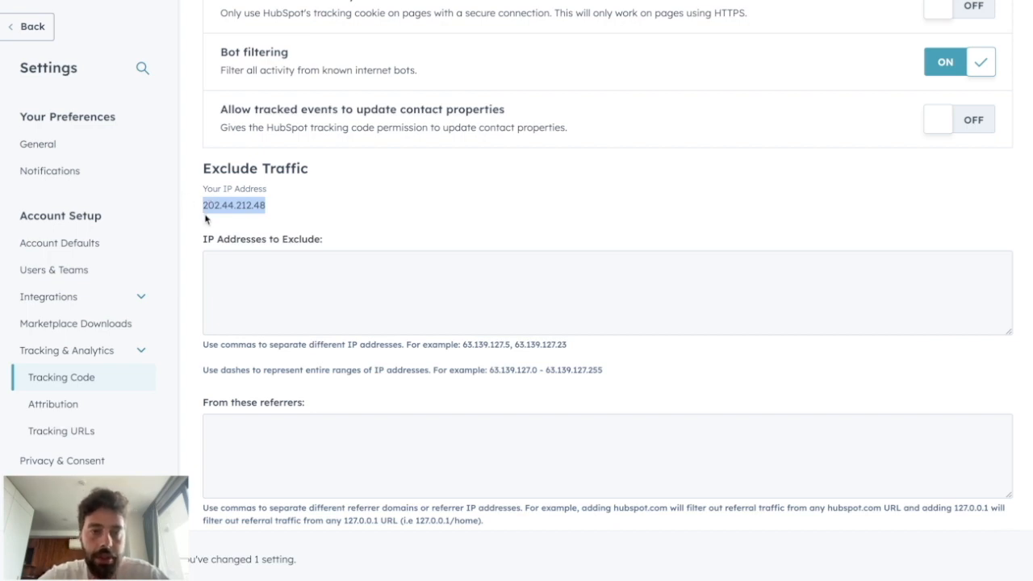
# Step: Enter 202.44.212.48 as the excluded IP address and remove the duplicate entry
pyautogui.write('202.44.212.48')
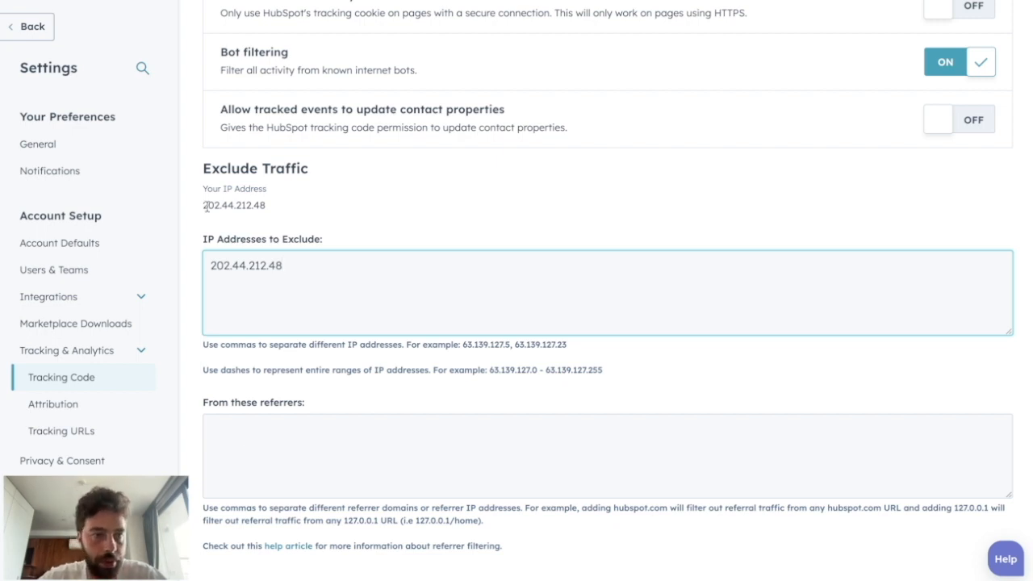
pyautogui.doubleClick(234, 205)
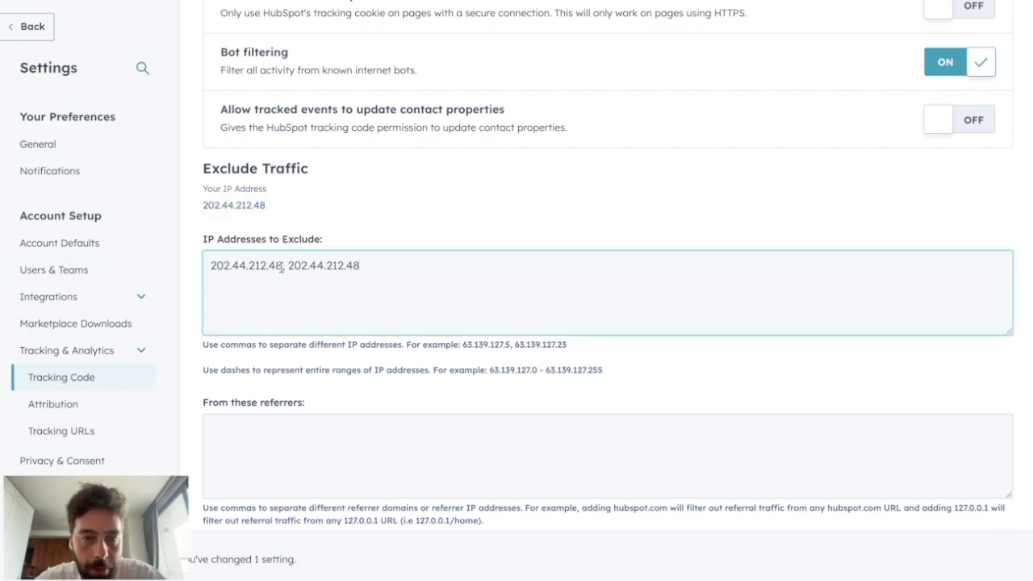
pyautogui.doubleClick(324, 265)
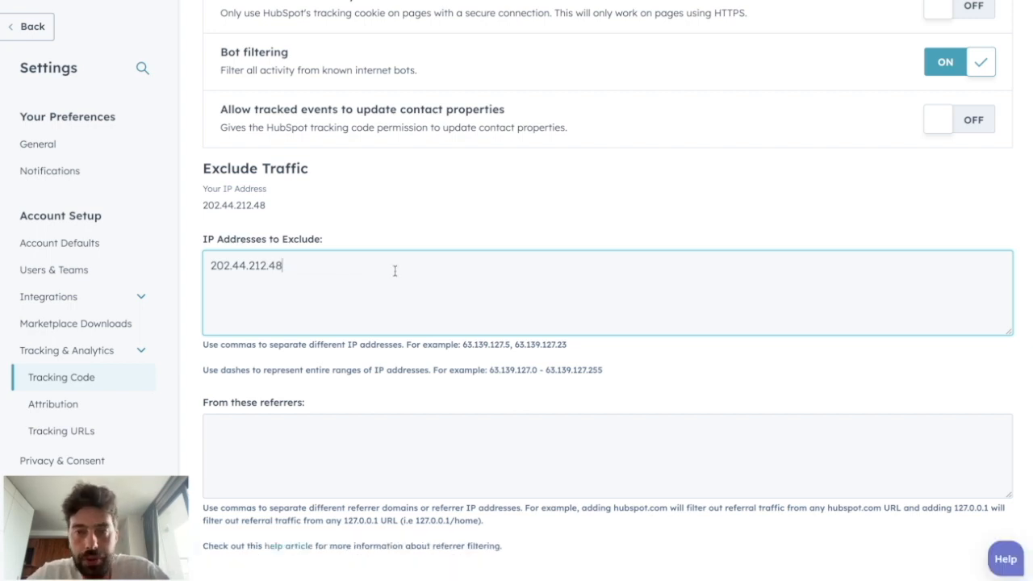
pyautogui.moveTo(444, 211)
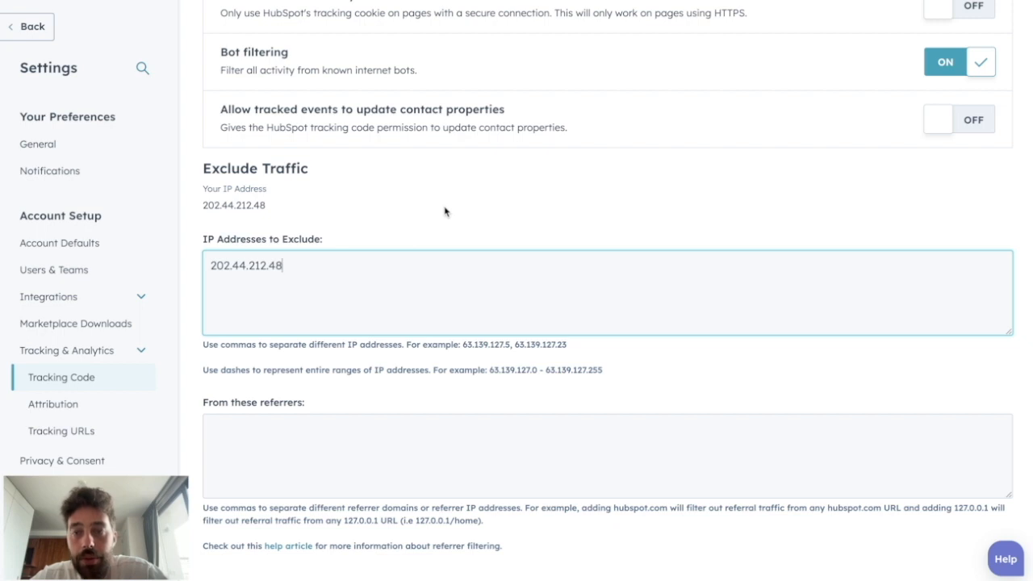